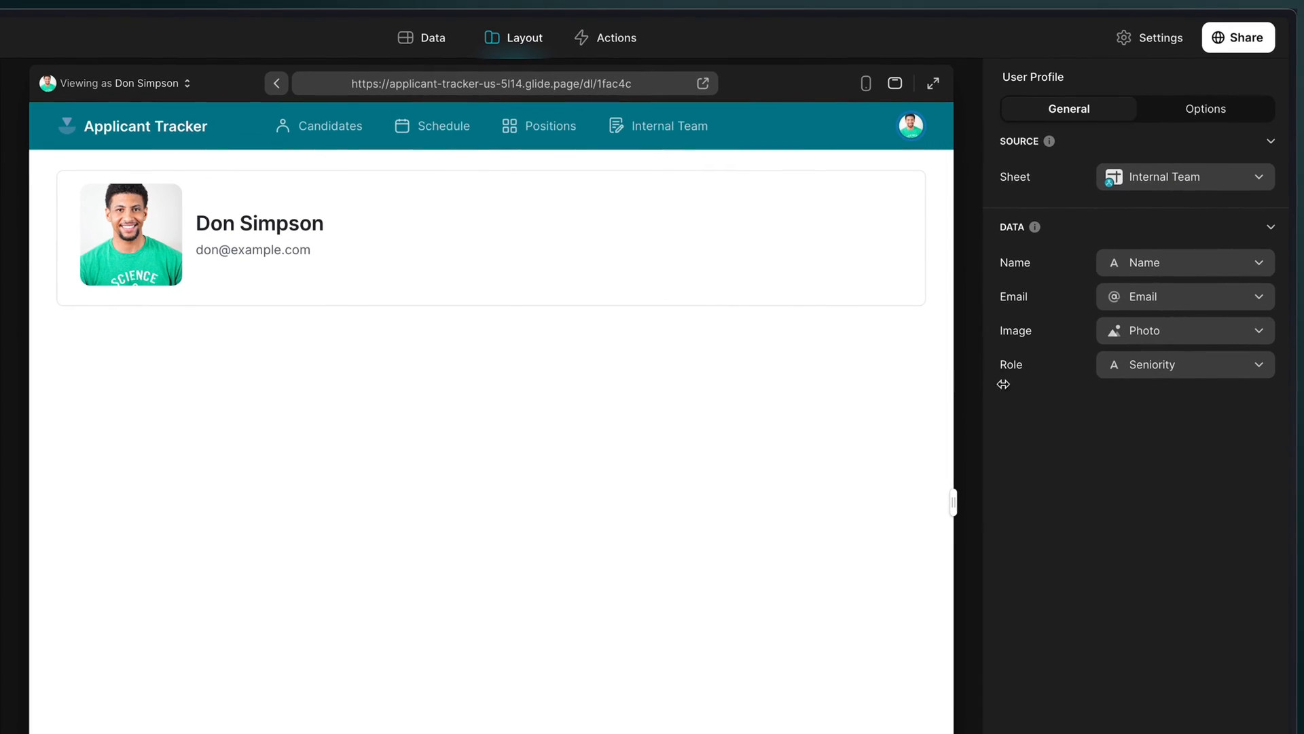
Step: Leave the User Profile settings and show the Candidates screen in the Layout editor
left_click(1185, 364)
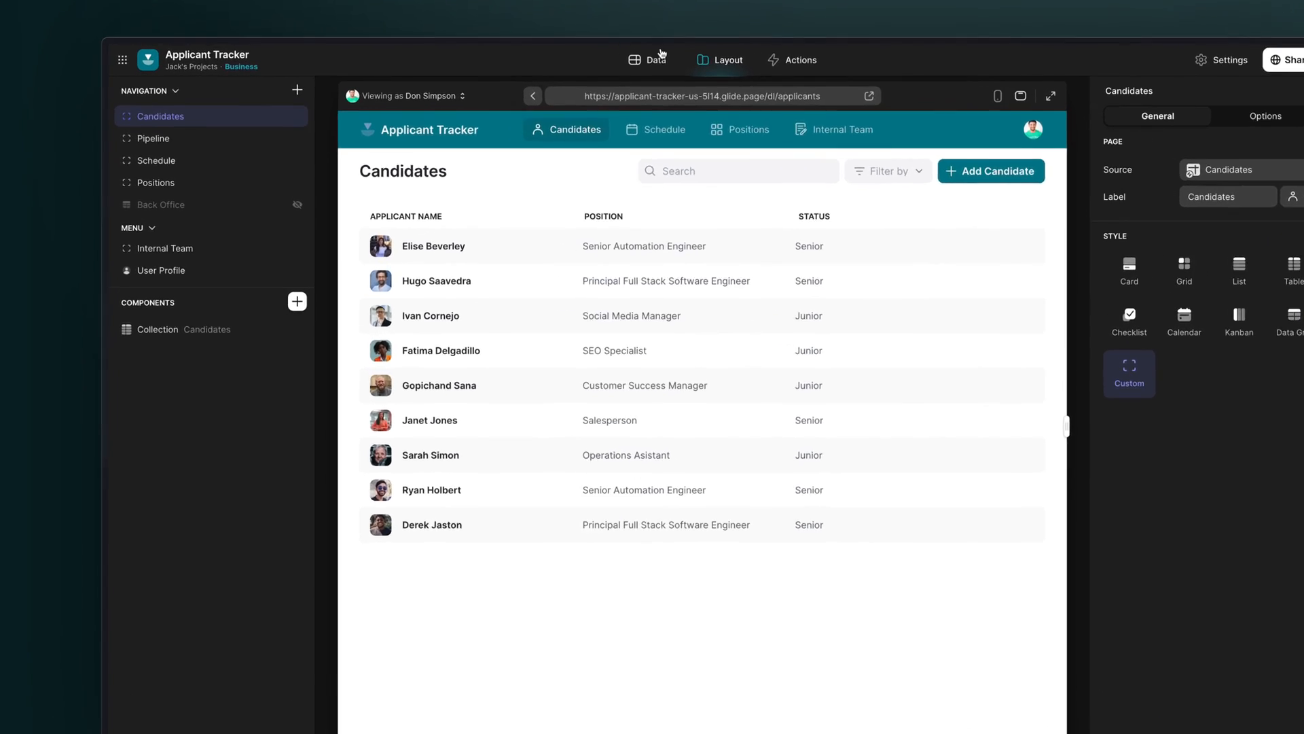
left_click(651, 59)
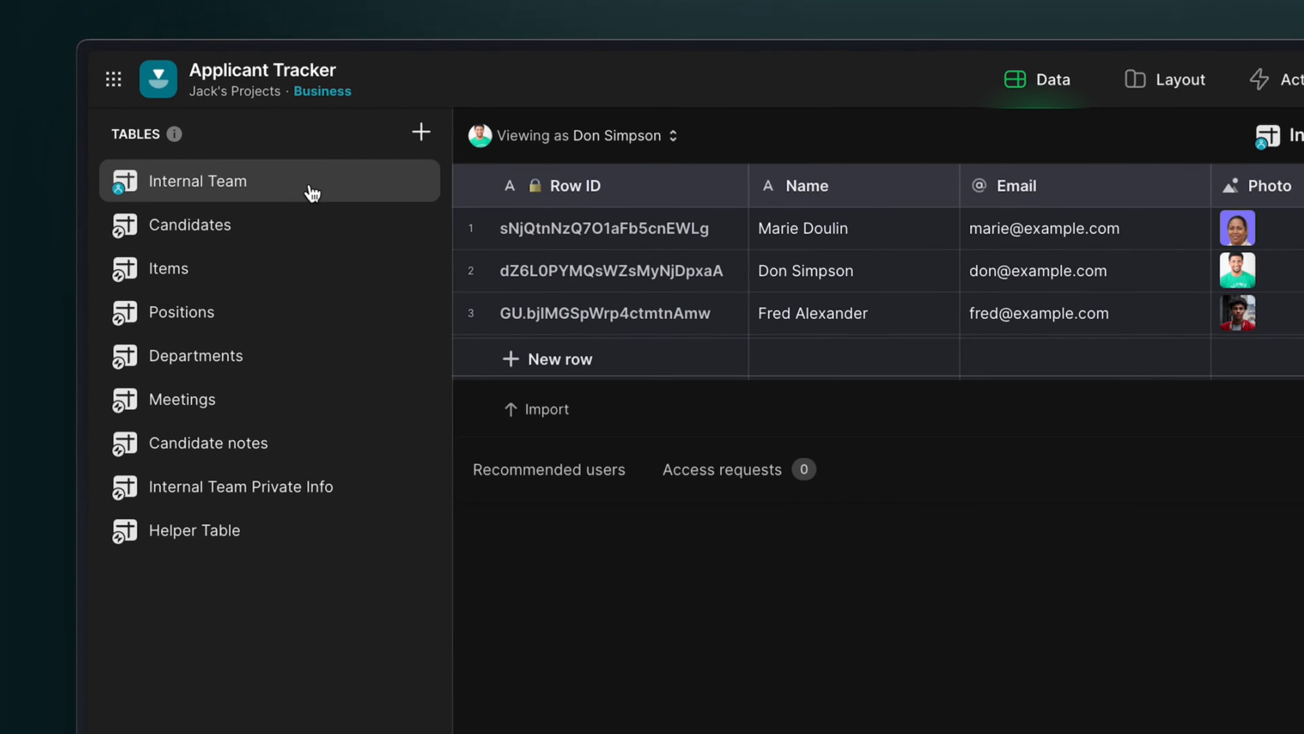
mouse_move(310, 207)
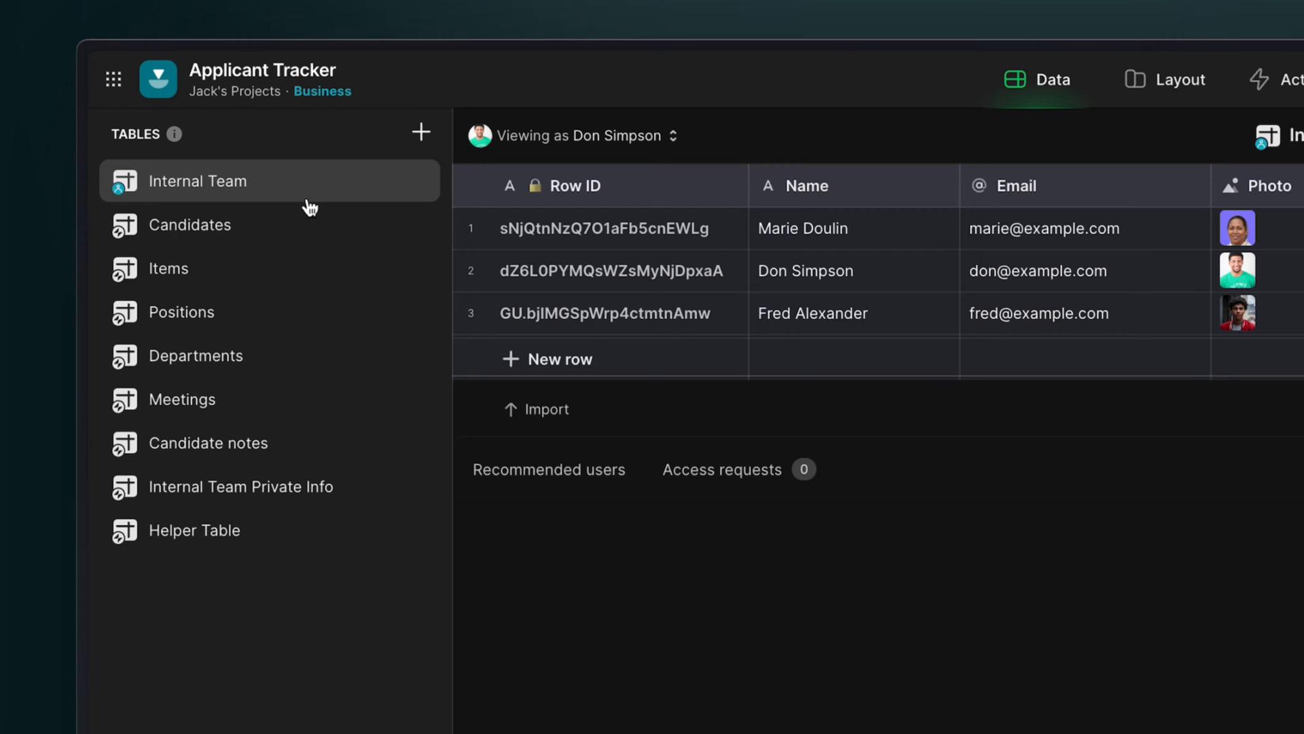
left_click(192, 224)
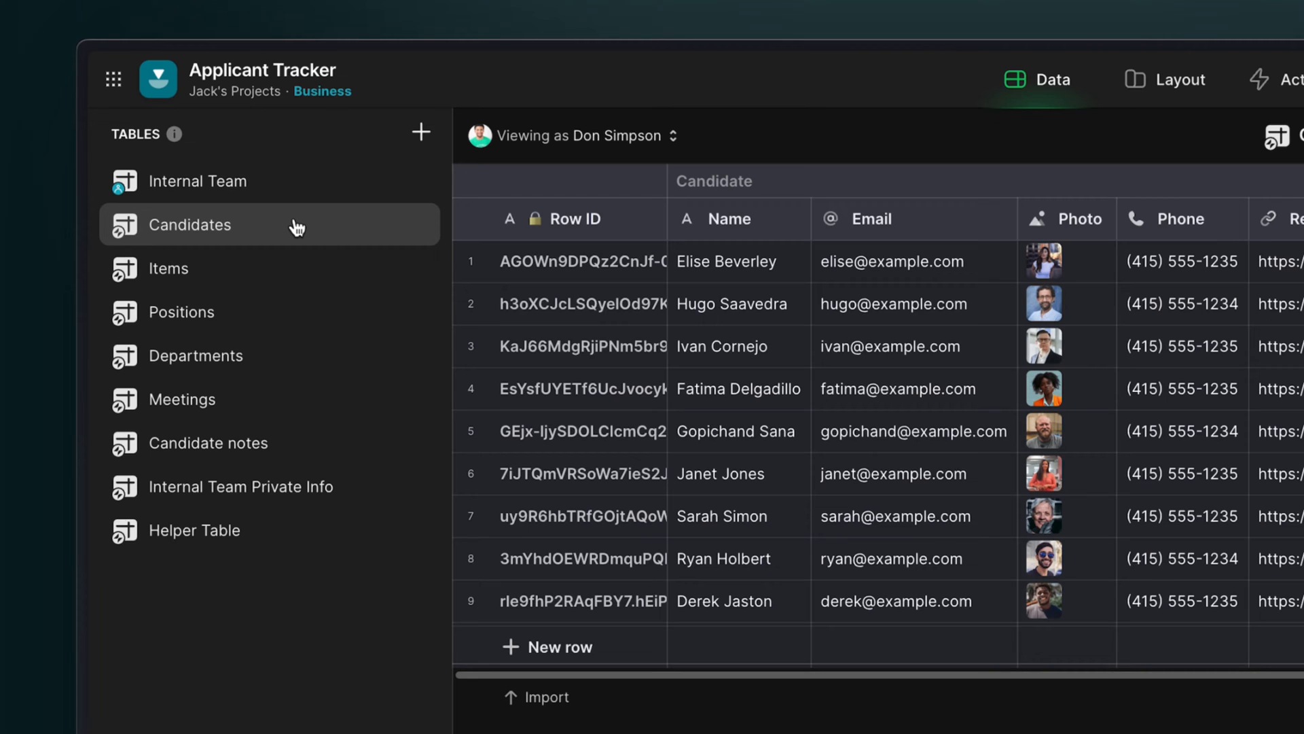
left_click(1170, 79)
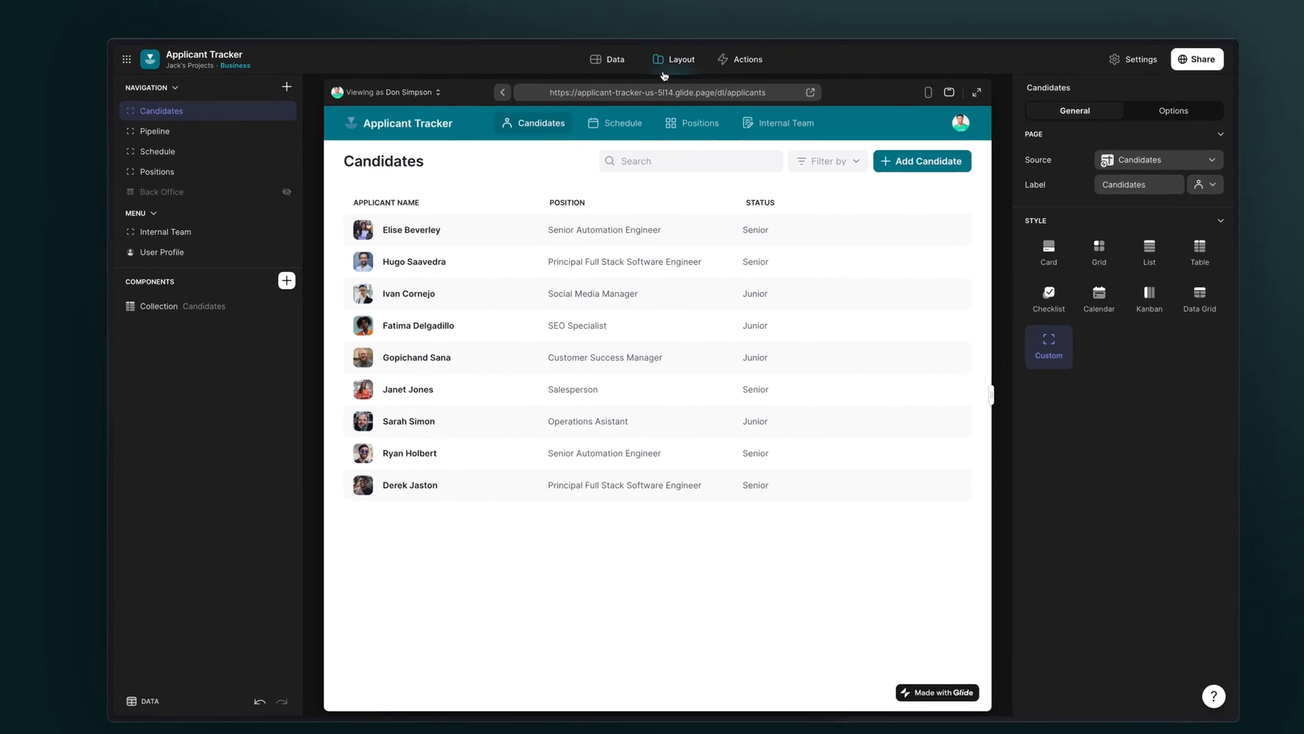
left_click(163, 252)
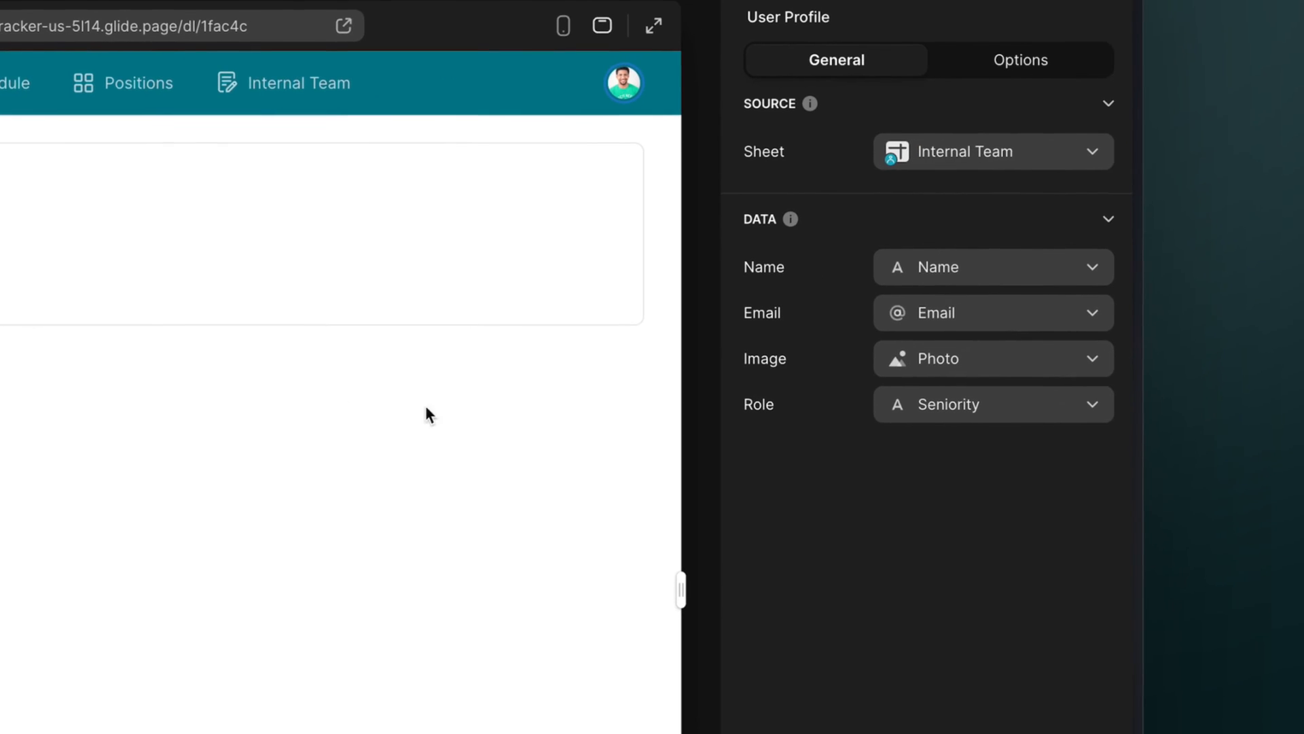
left_click(991, 404)
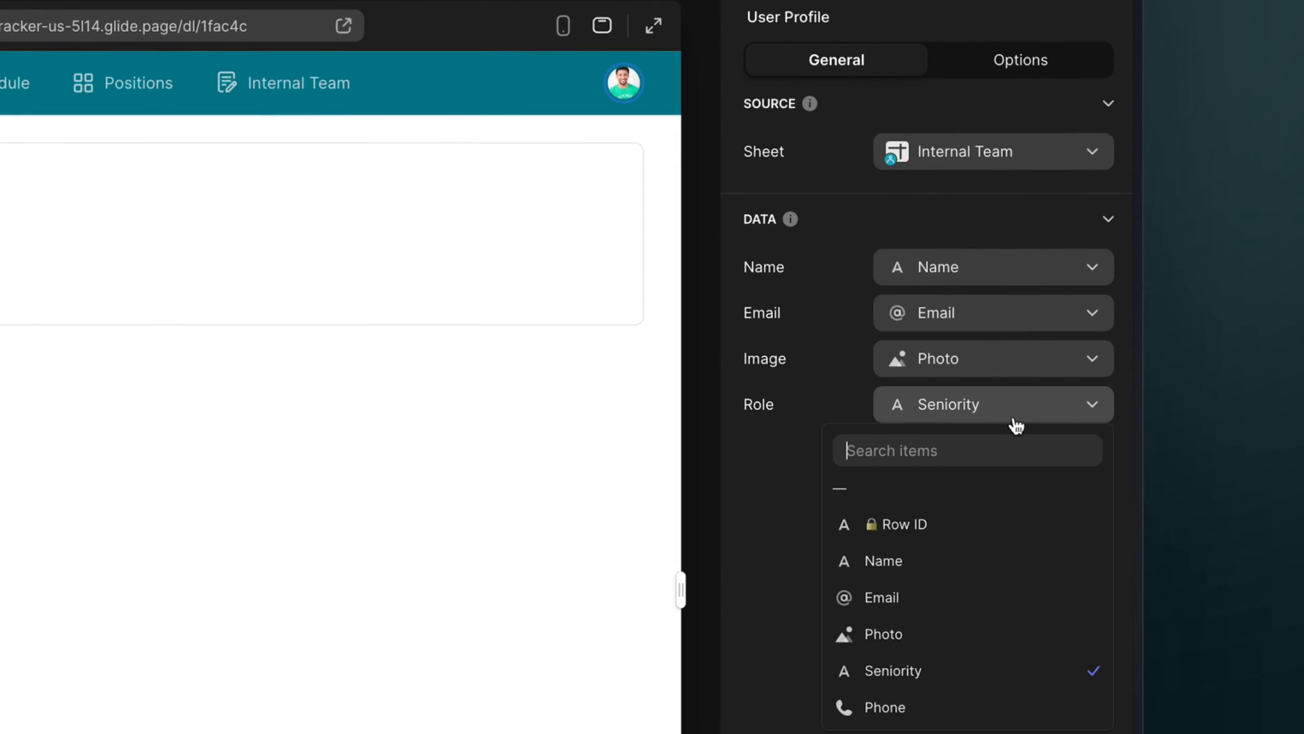
mouse_move(1029, 671)
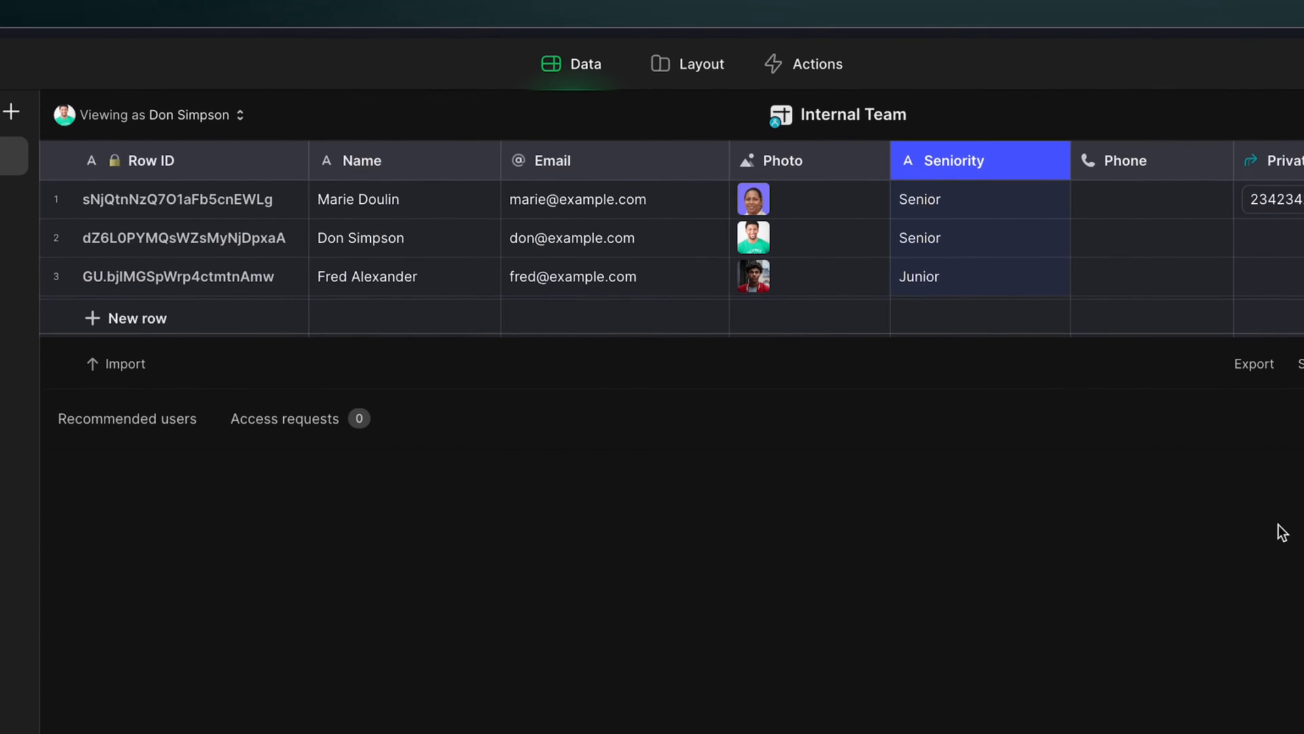
mouse_move(1036, 238)
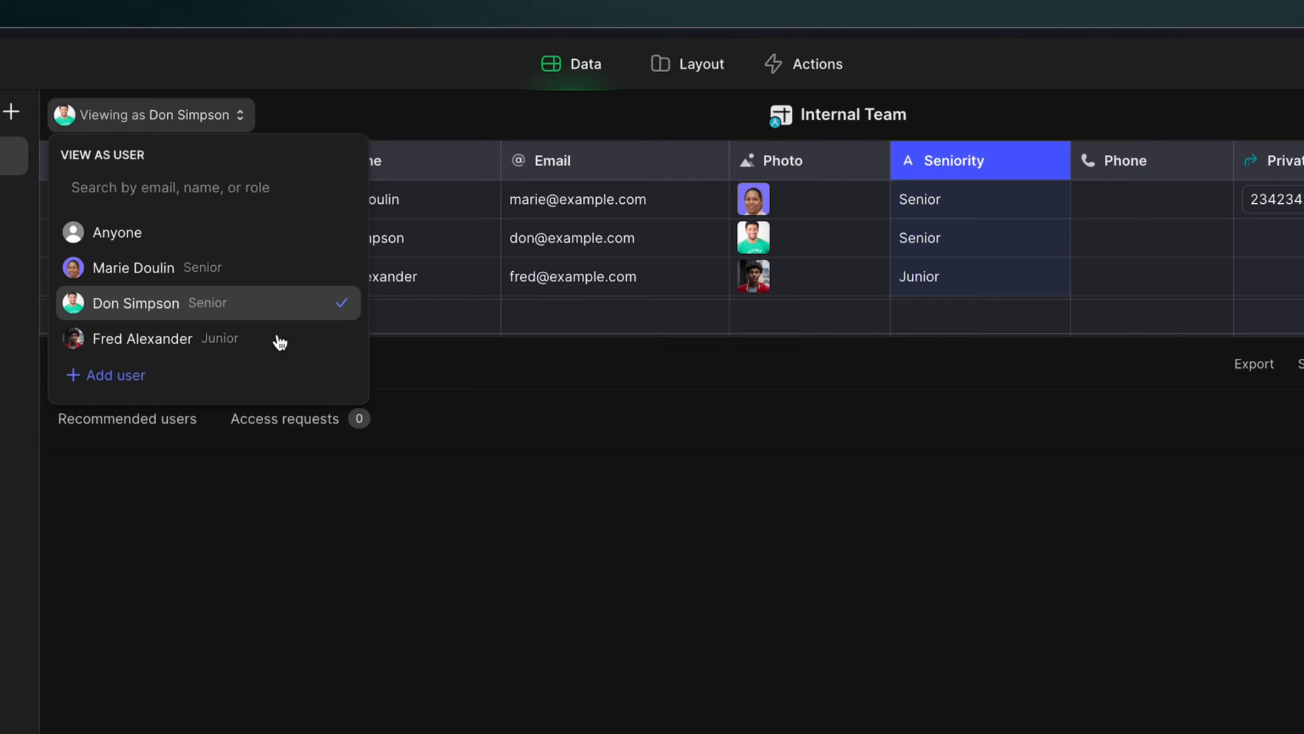
left_click(141, 338)
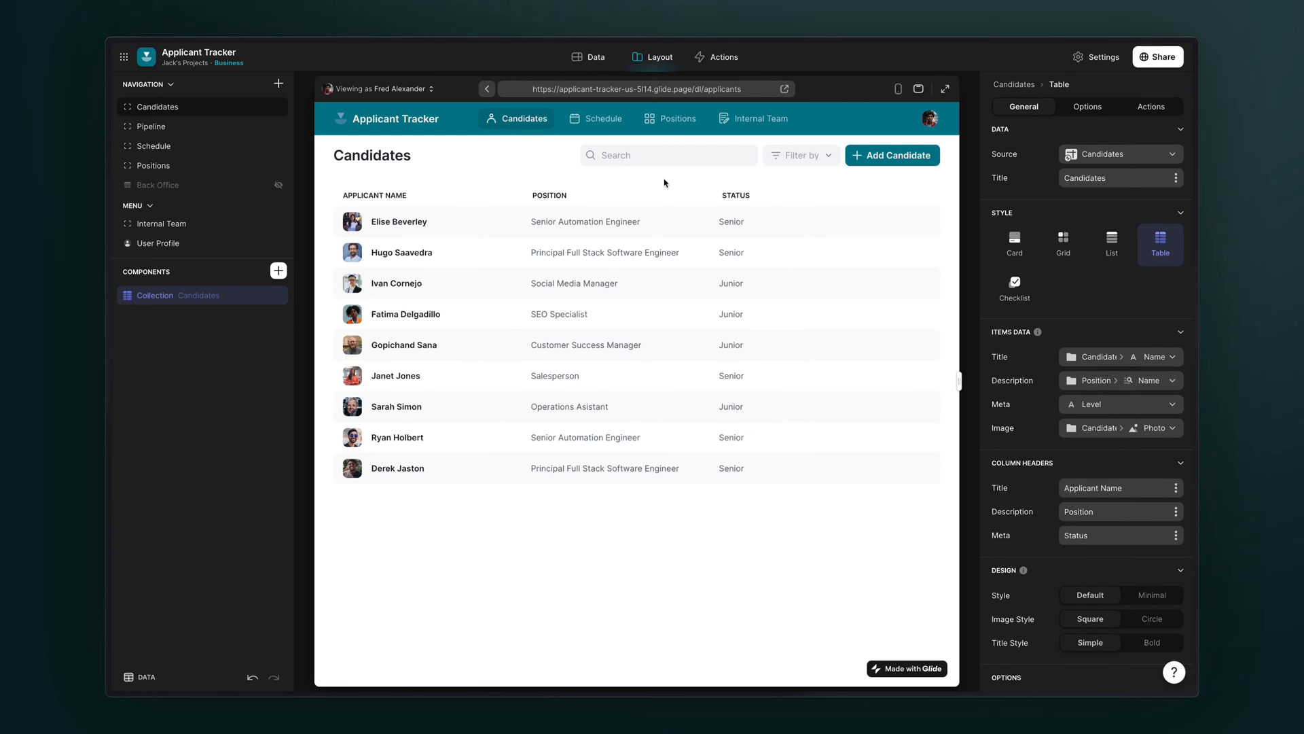
left_click(1152, 107)
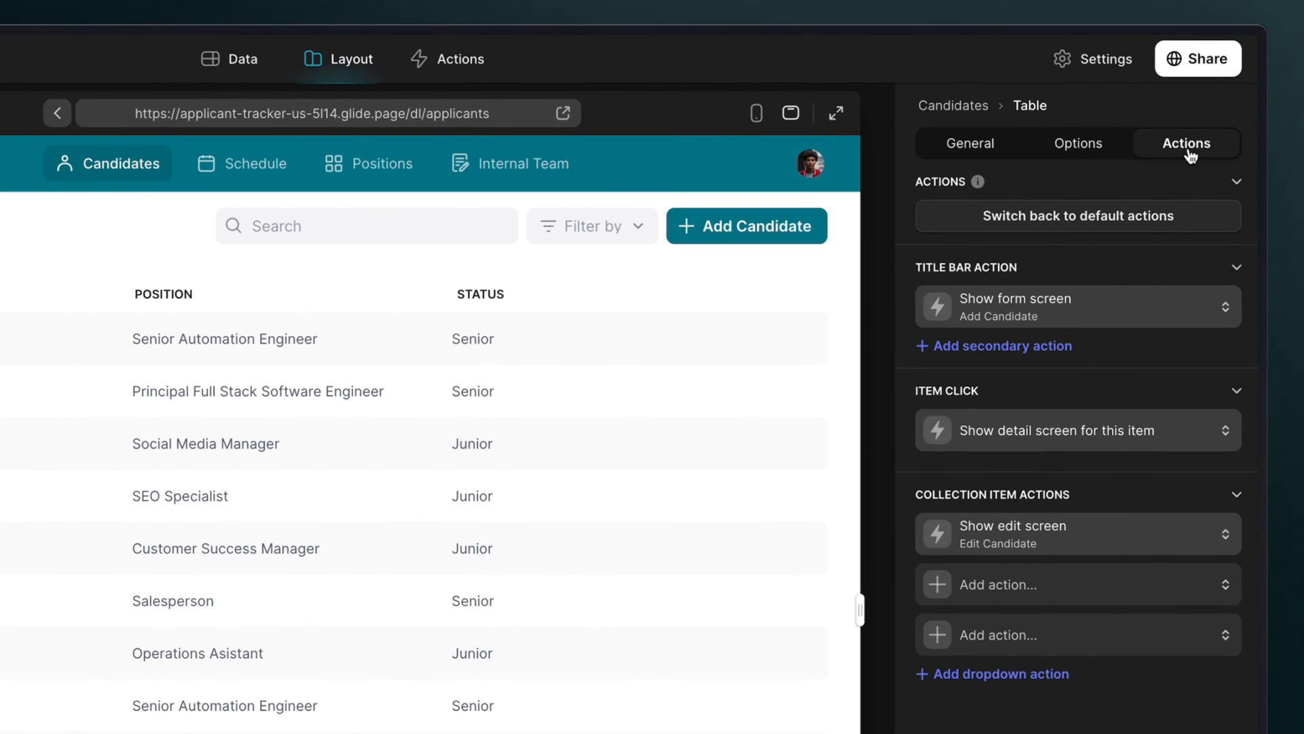
left_click(1073, 307)
type("Se")
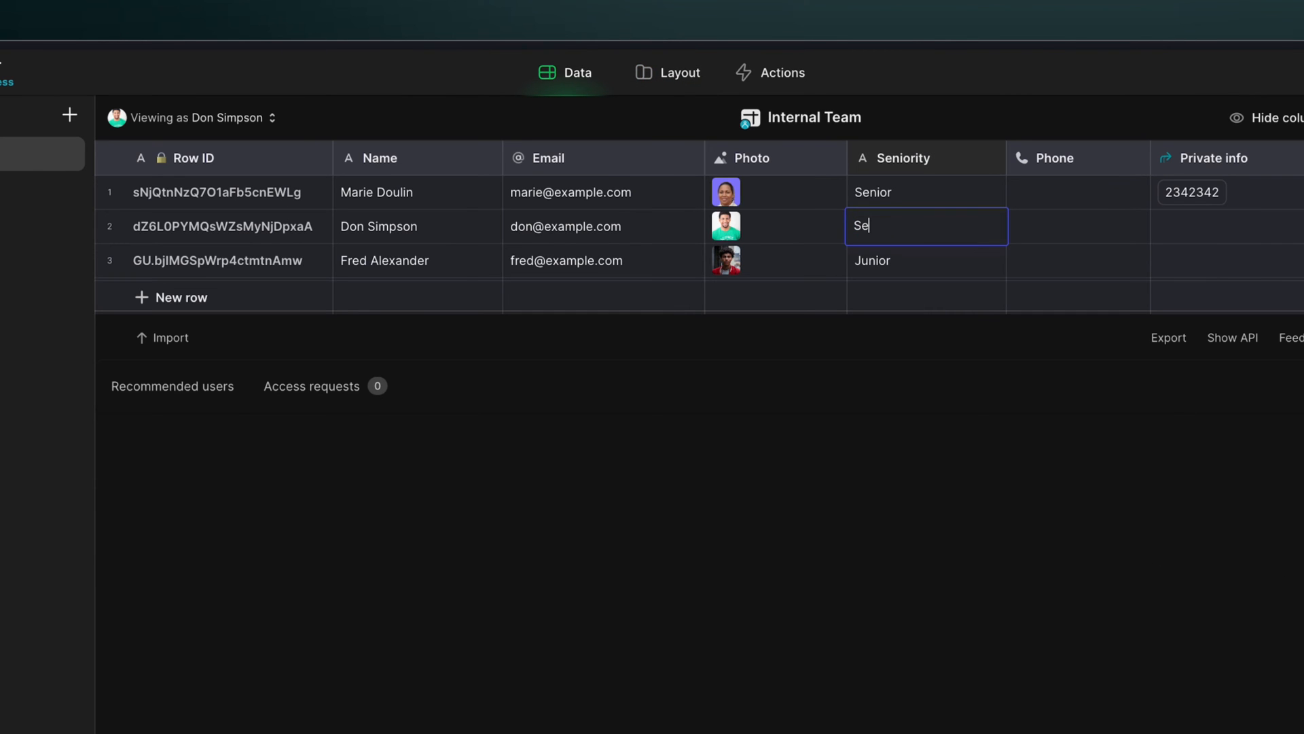
left_click(667, 72)
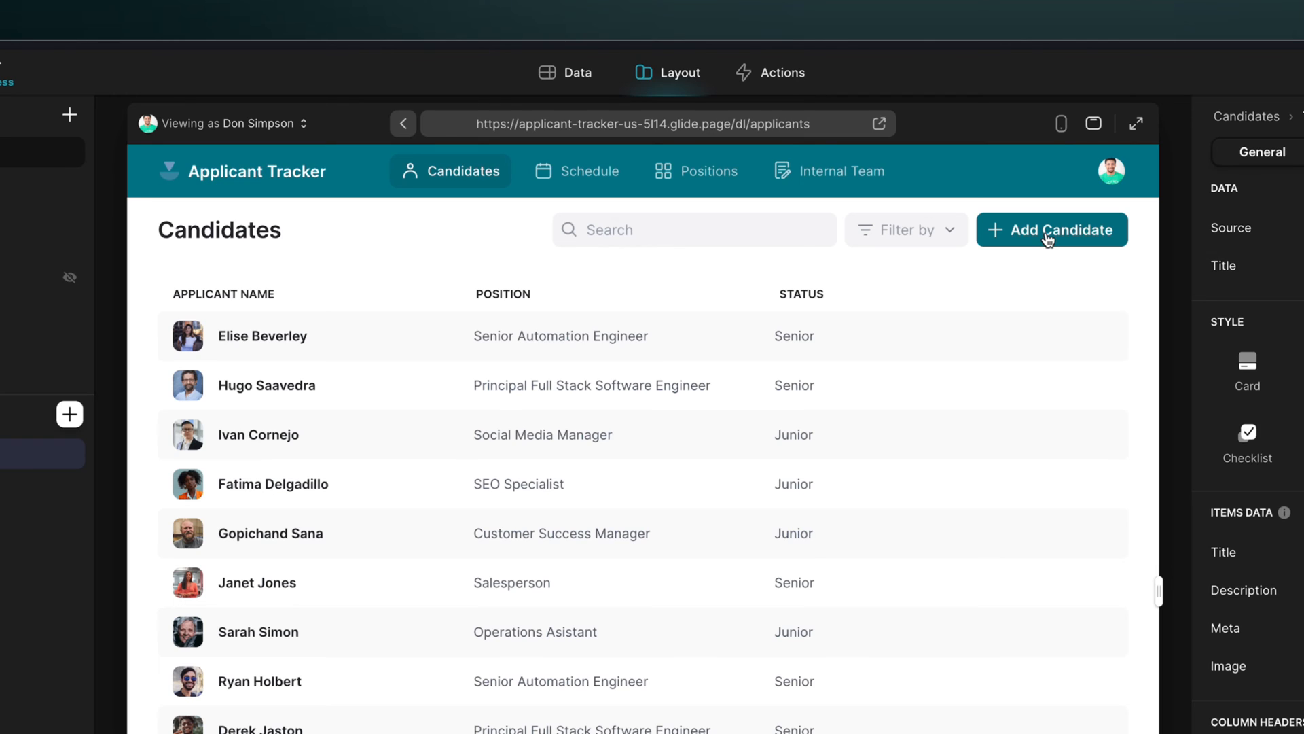
Step: Add a Level filter to the Candidates collection so only Senior candidates appear
left_click(1087, 152)
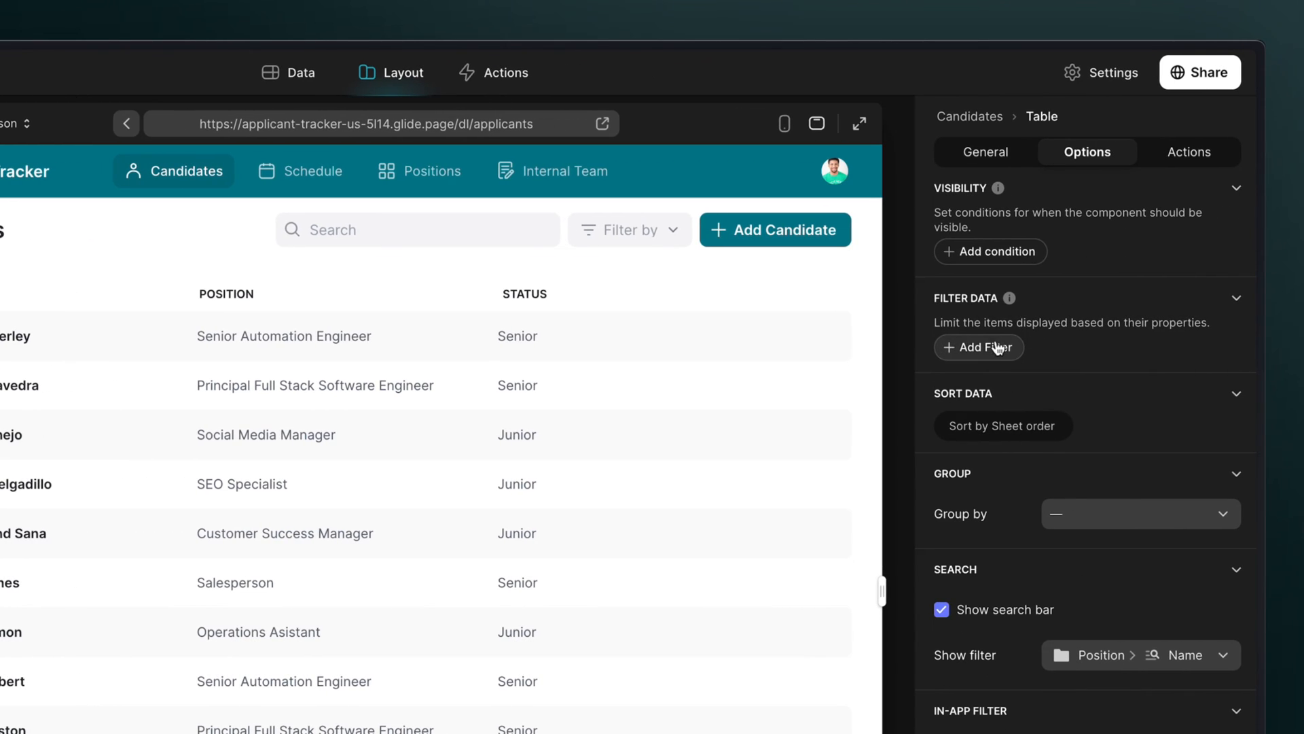
left_click(979, 347)
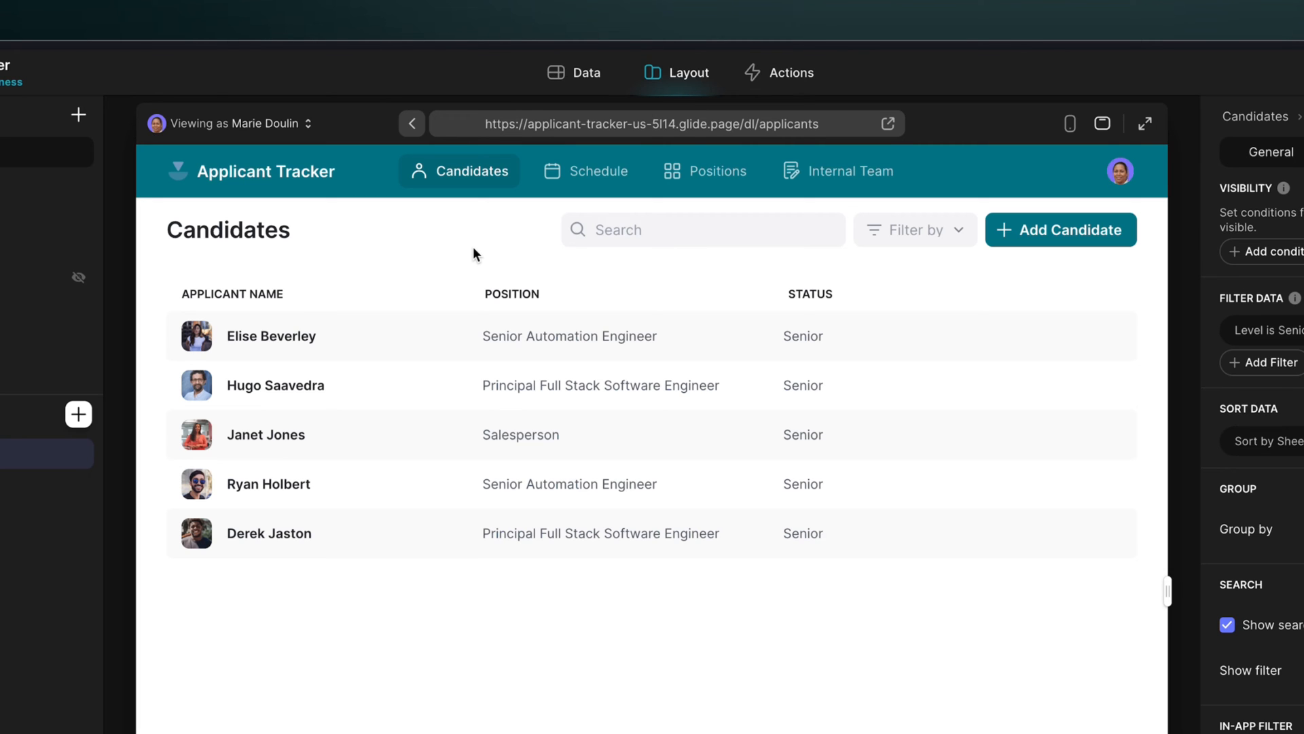
left_click(586, 73)
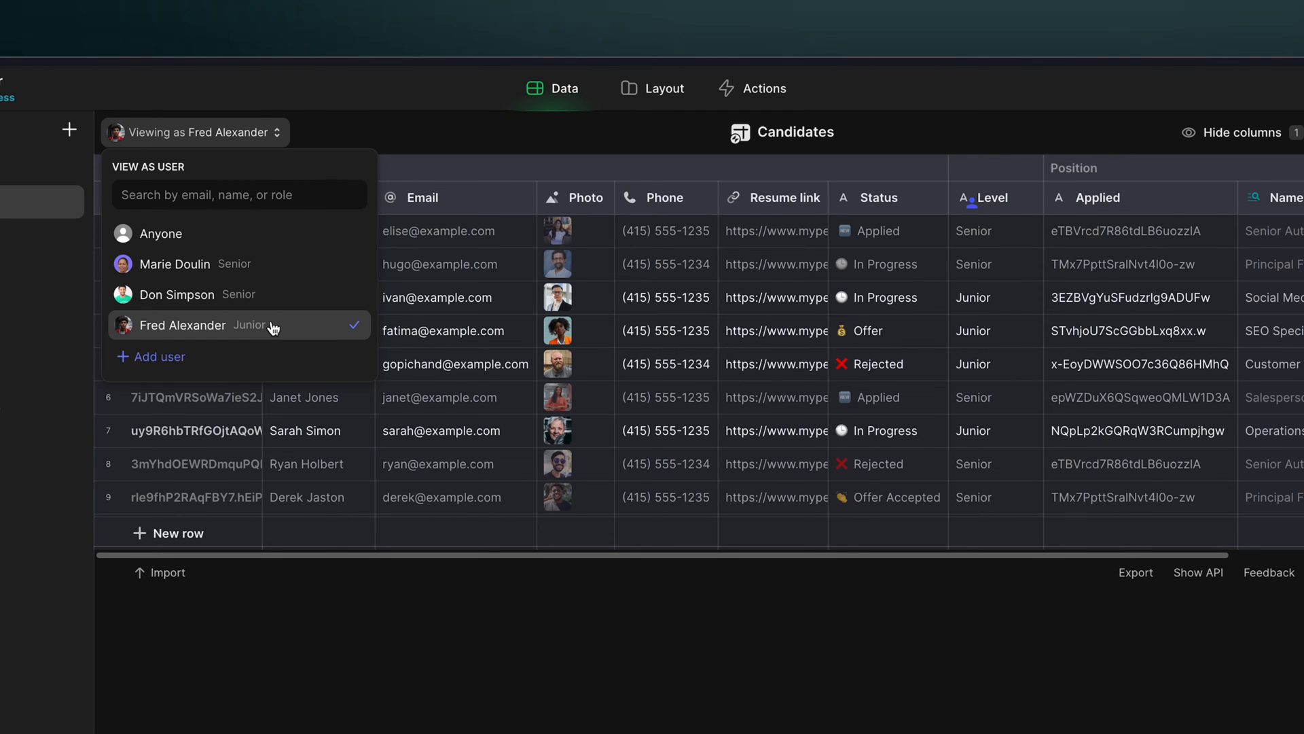
left_click(204, 269)
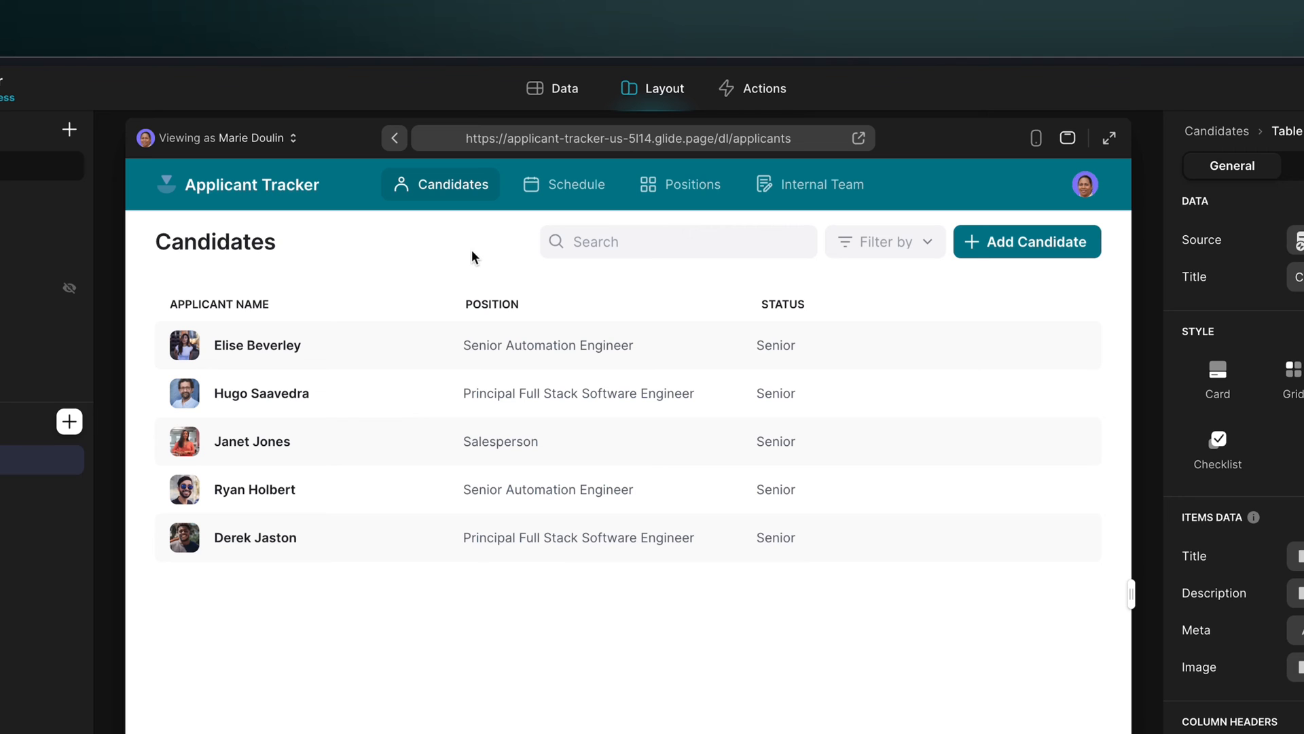
left_click(553, 89)
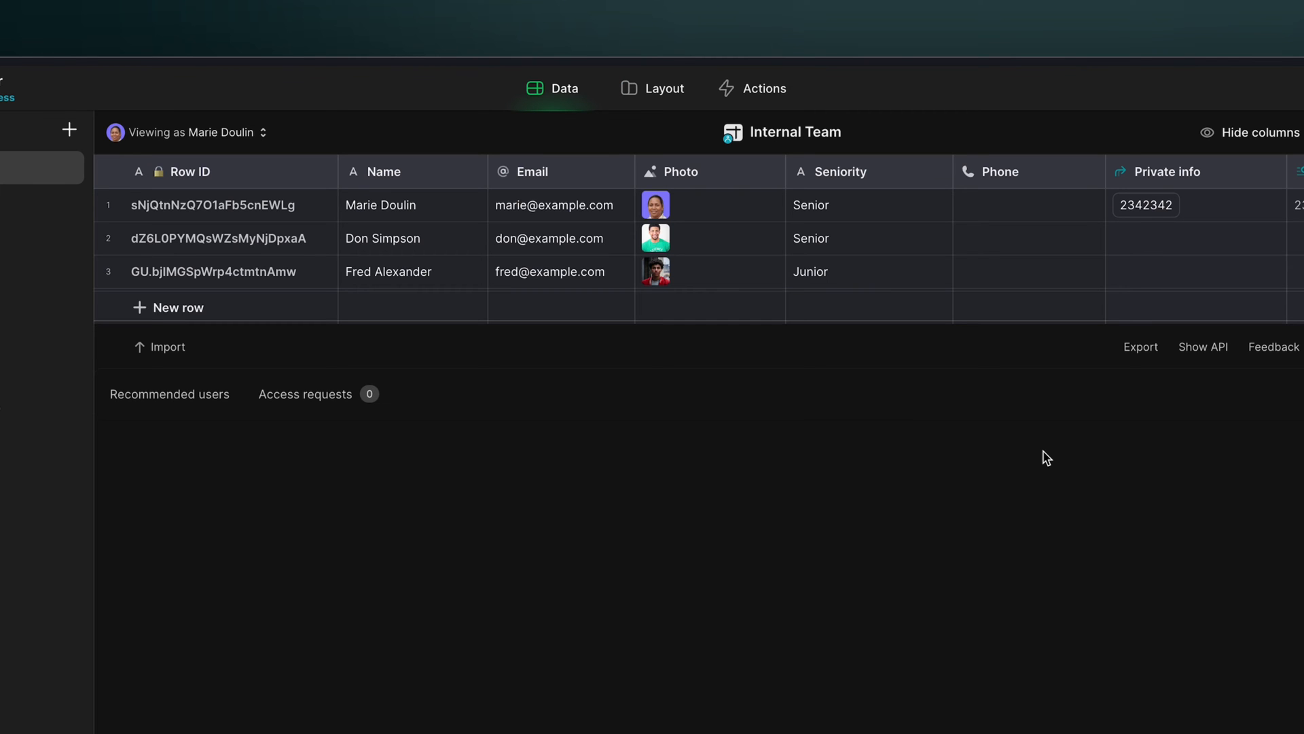
mouse_move(902, 257)
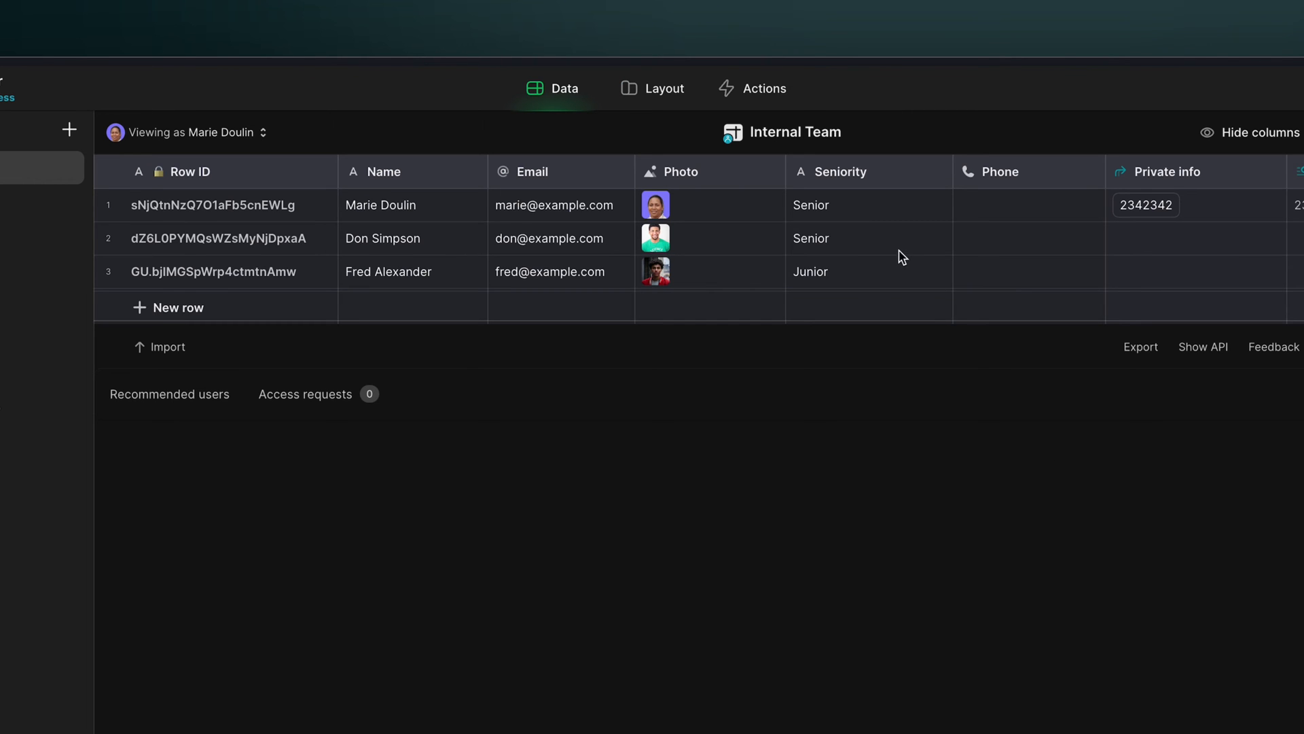
type("Manag")
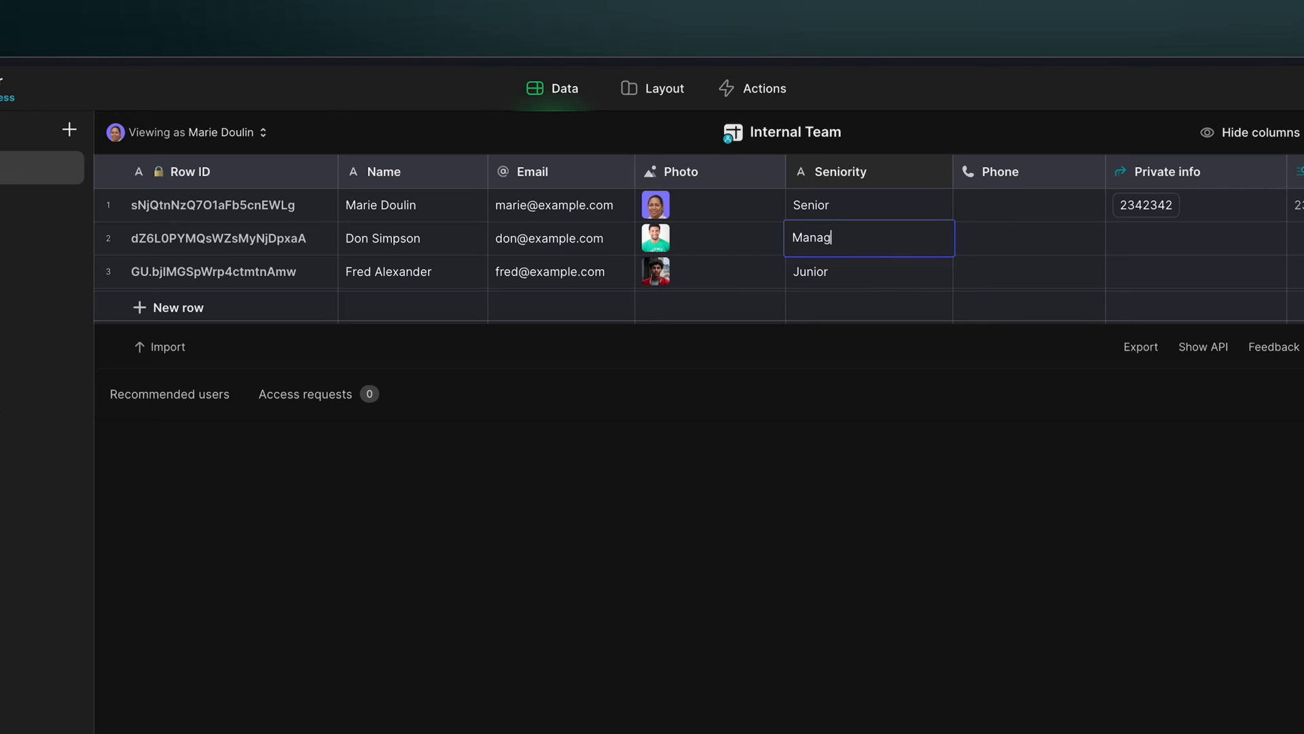
type("er")
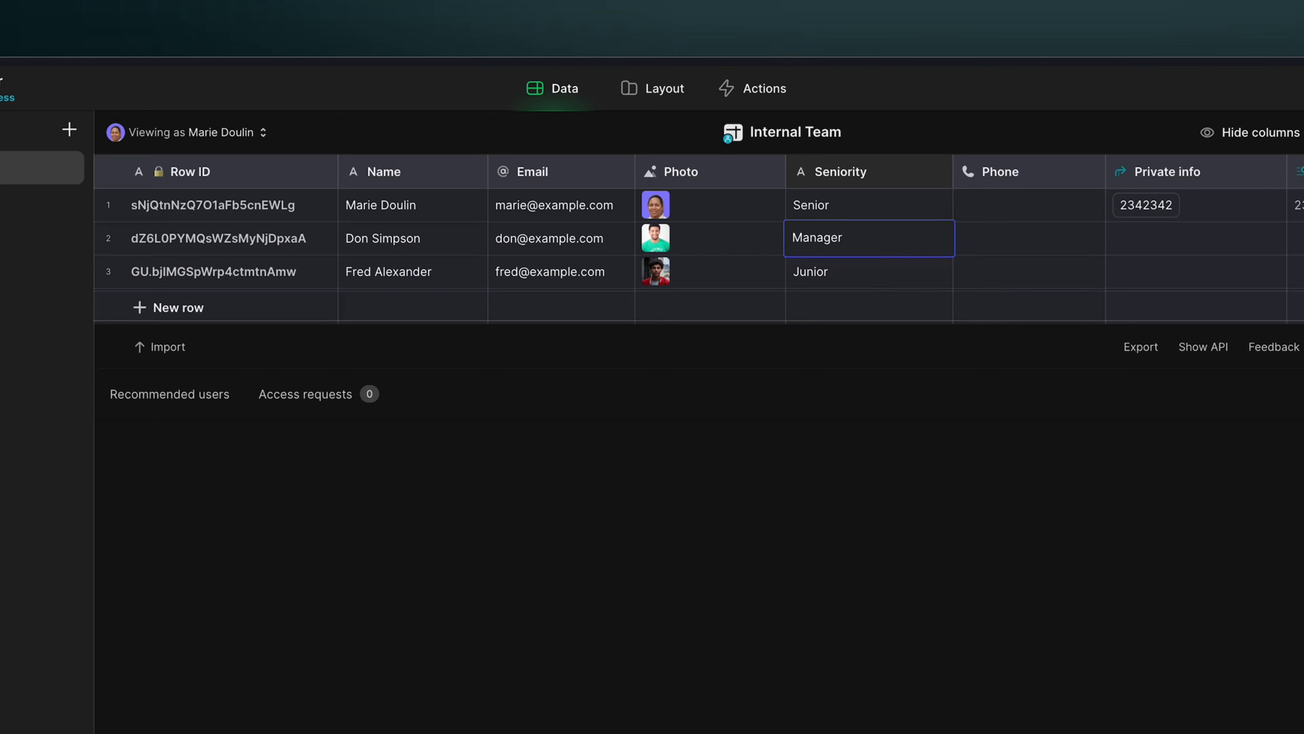
left_click(868, 205)
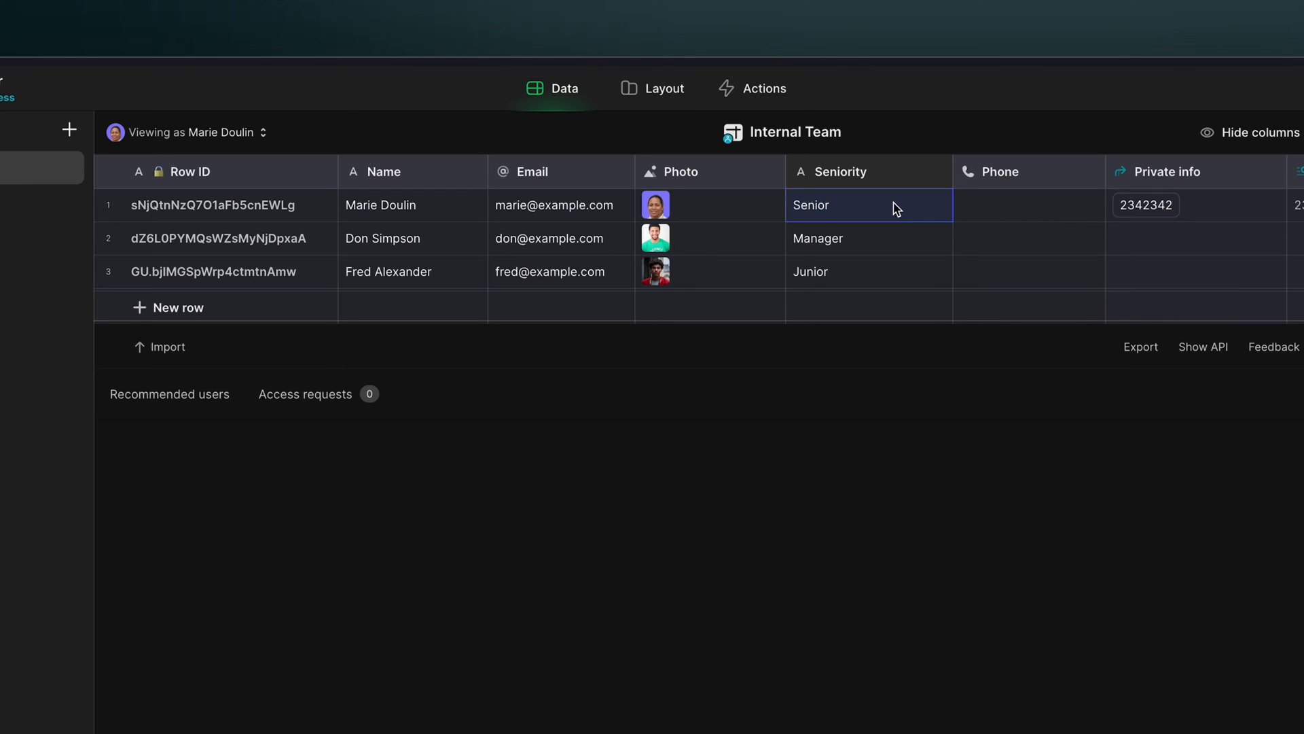
left_click(867, 238)
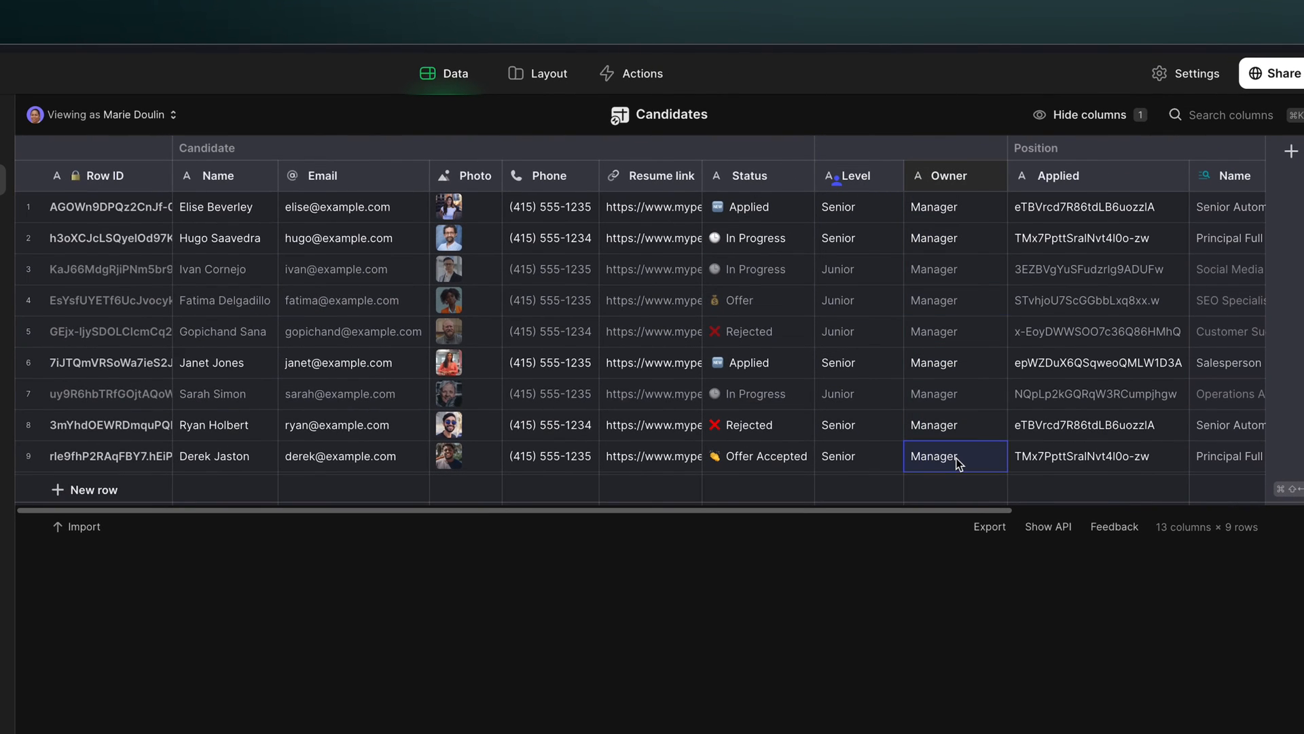
Step: Check the last candidate's Owner value and preview the data as the Manager team member
left_click(993, 176)
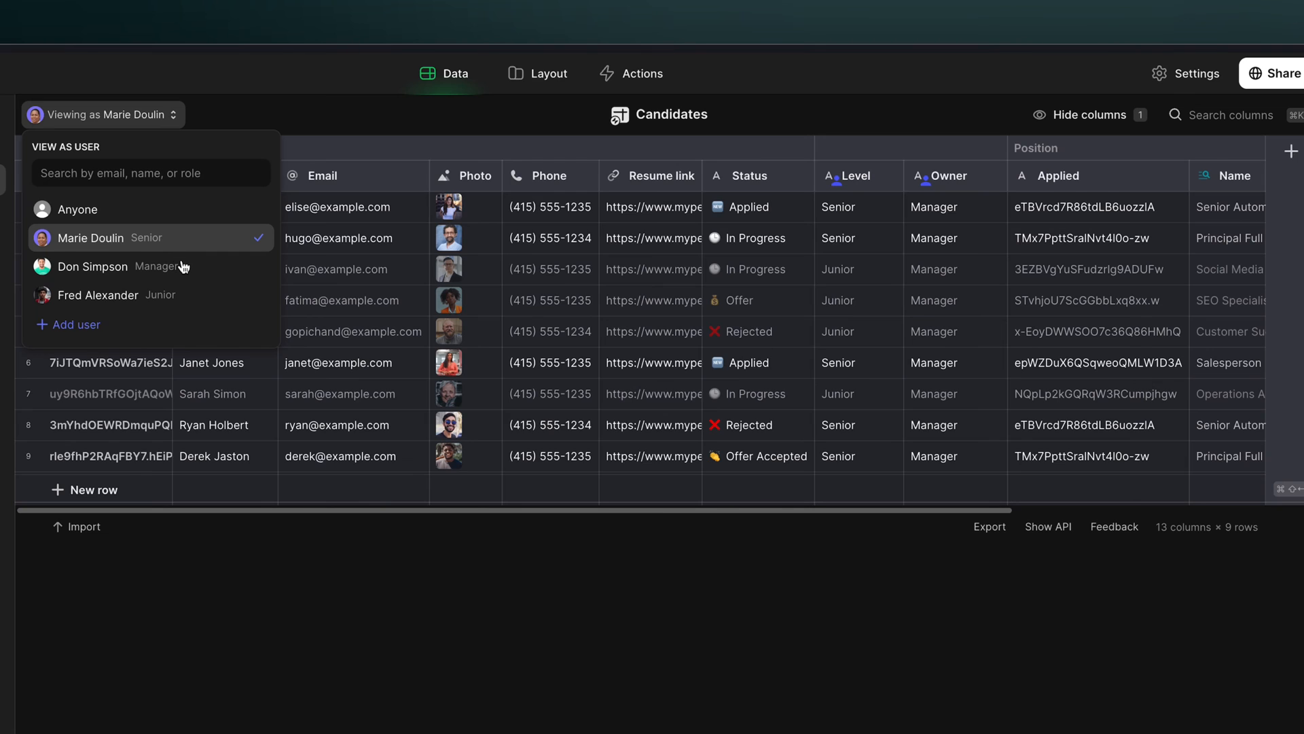
left_click(91, 266)
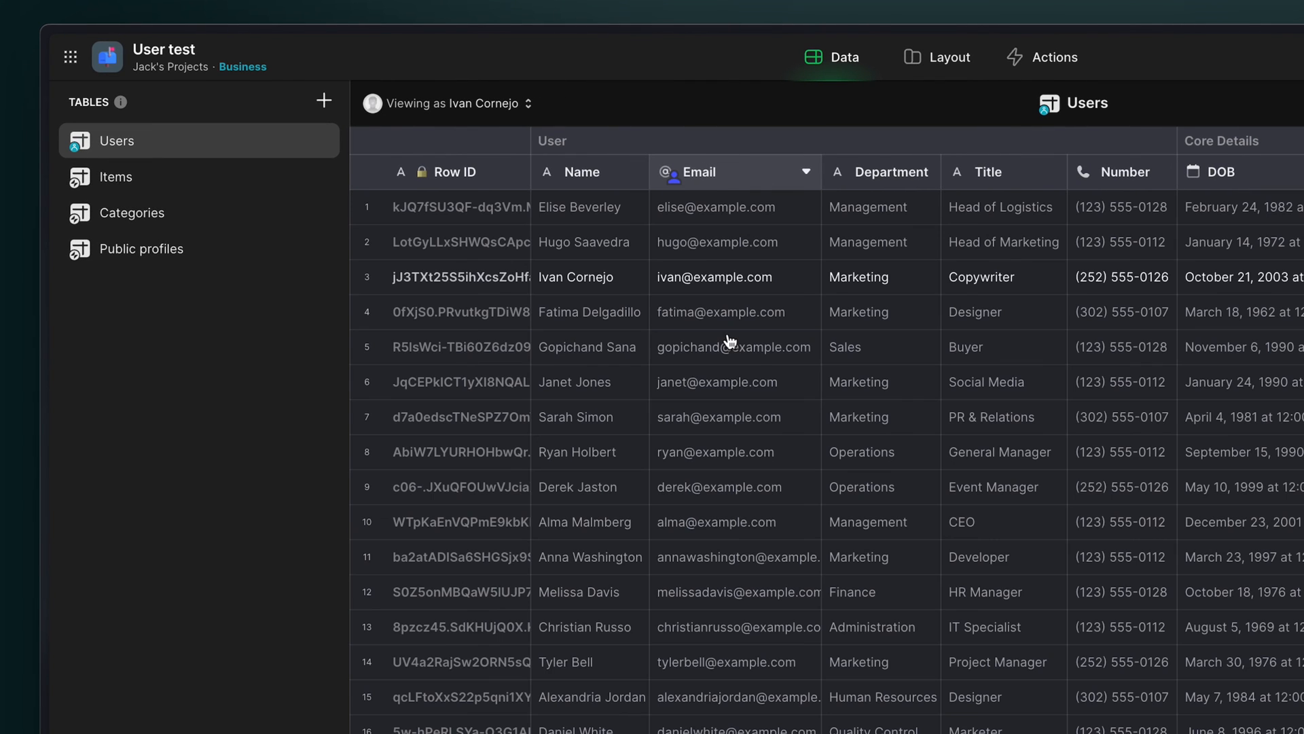
Step: Make the Department column act as a user role for the Users table
left_click(449, 103)
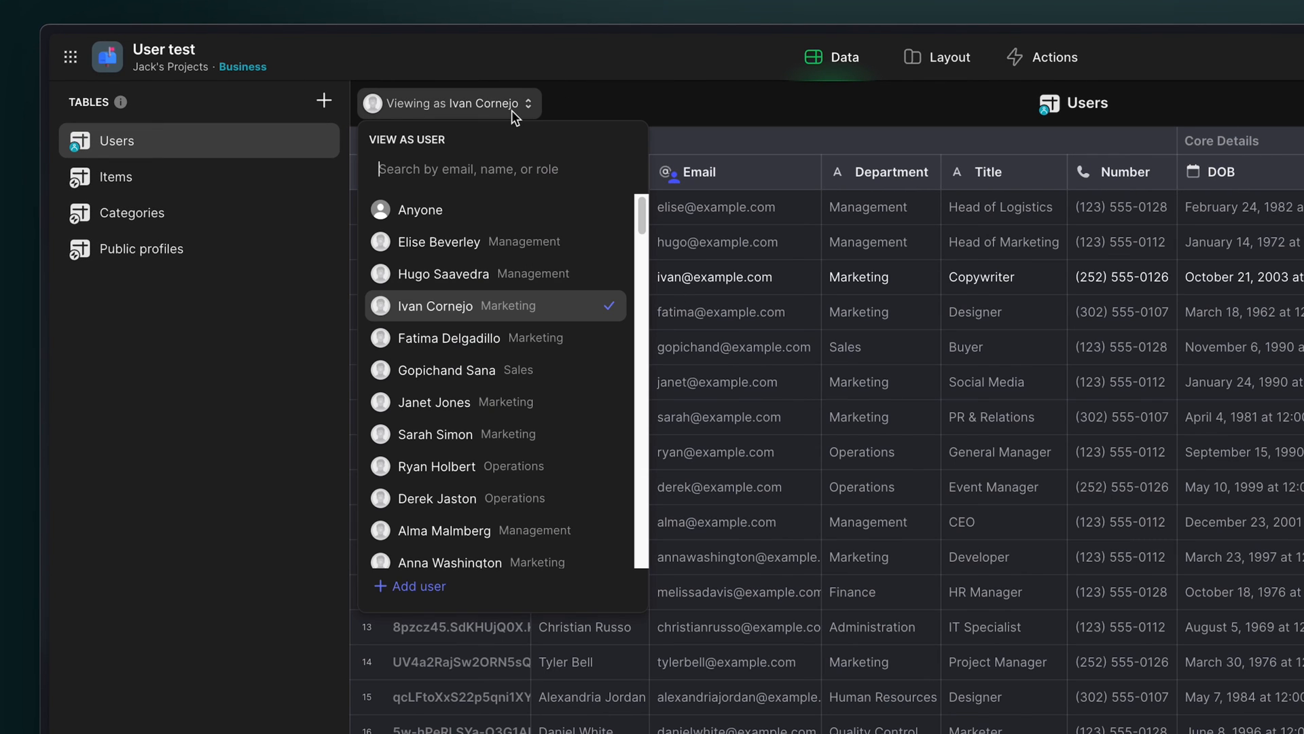
left_click(822, 112)
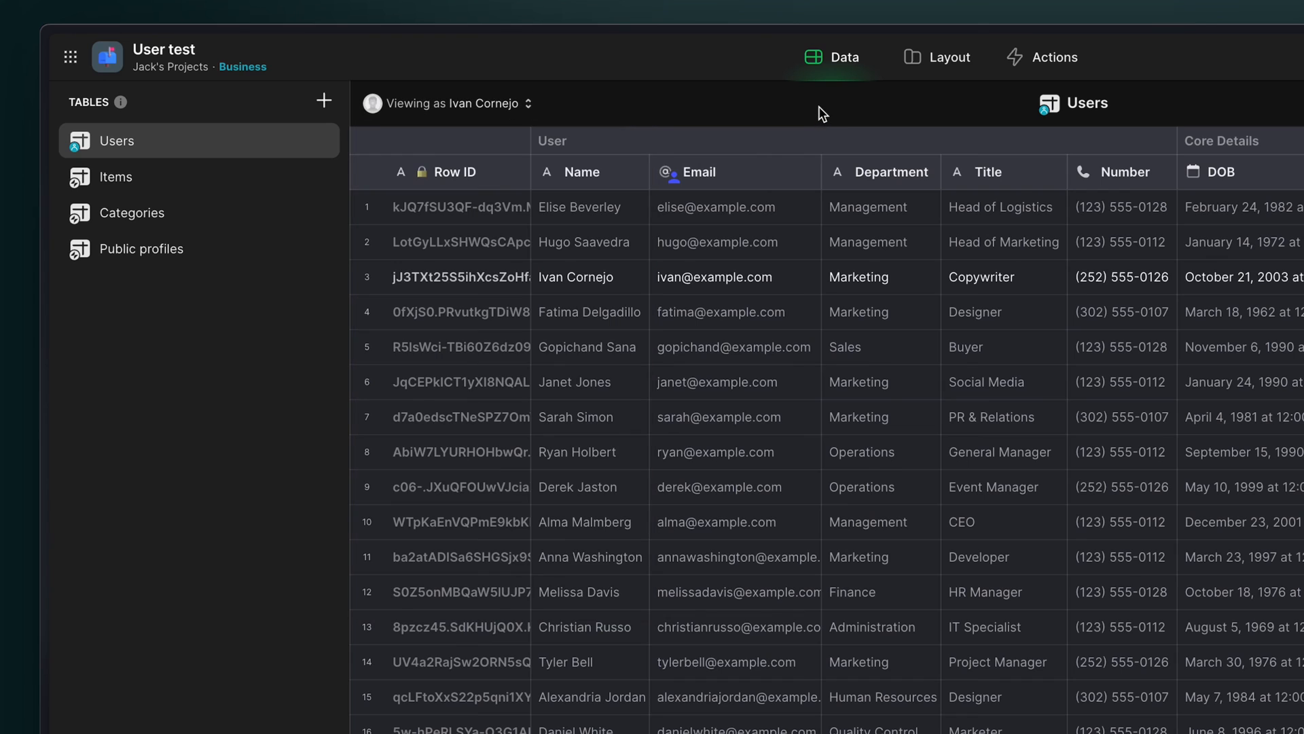
mouse_move(360, 249)
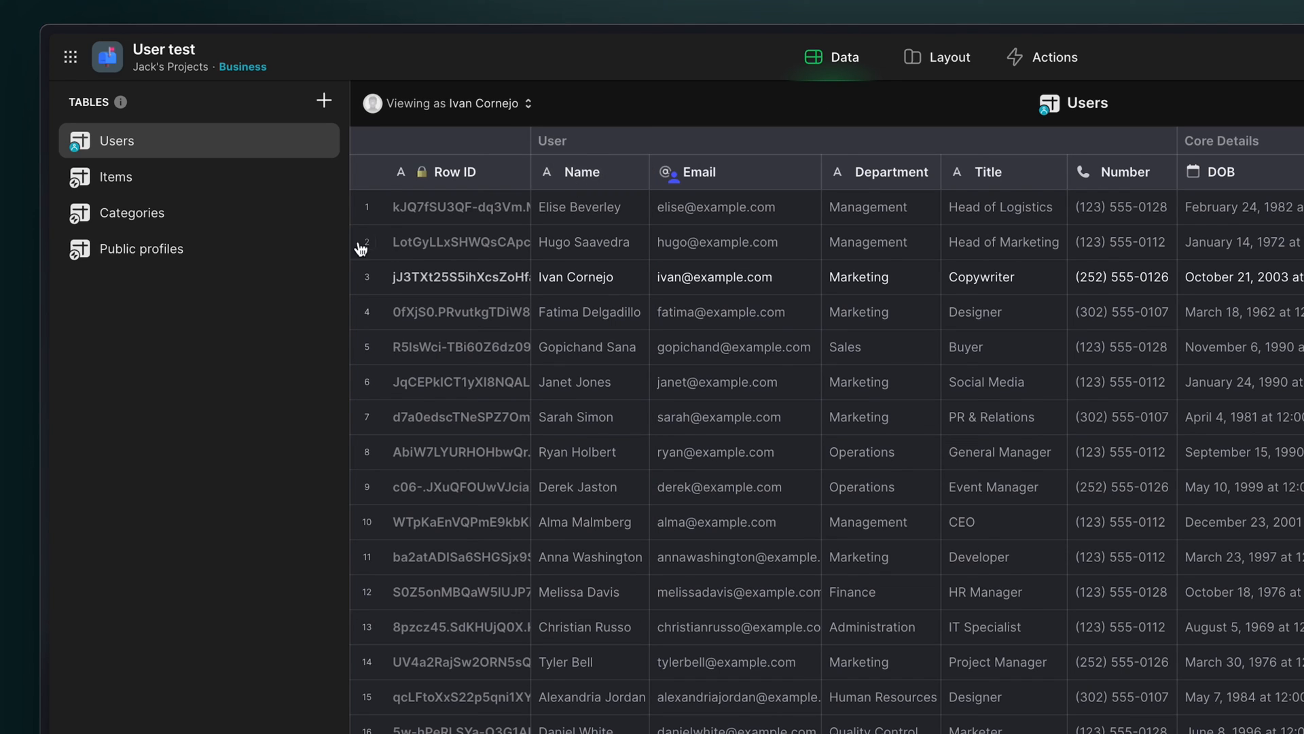
mouse_move(507, 223)
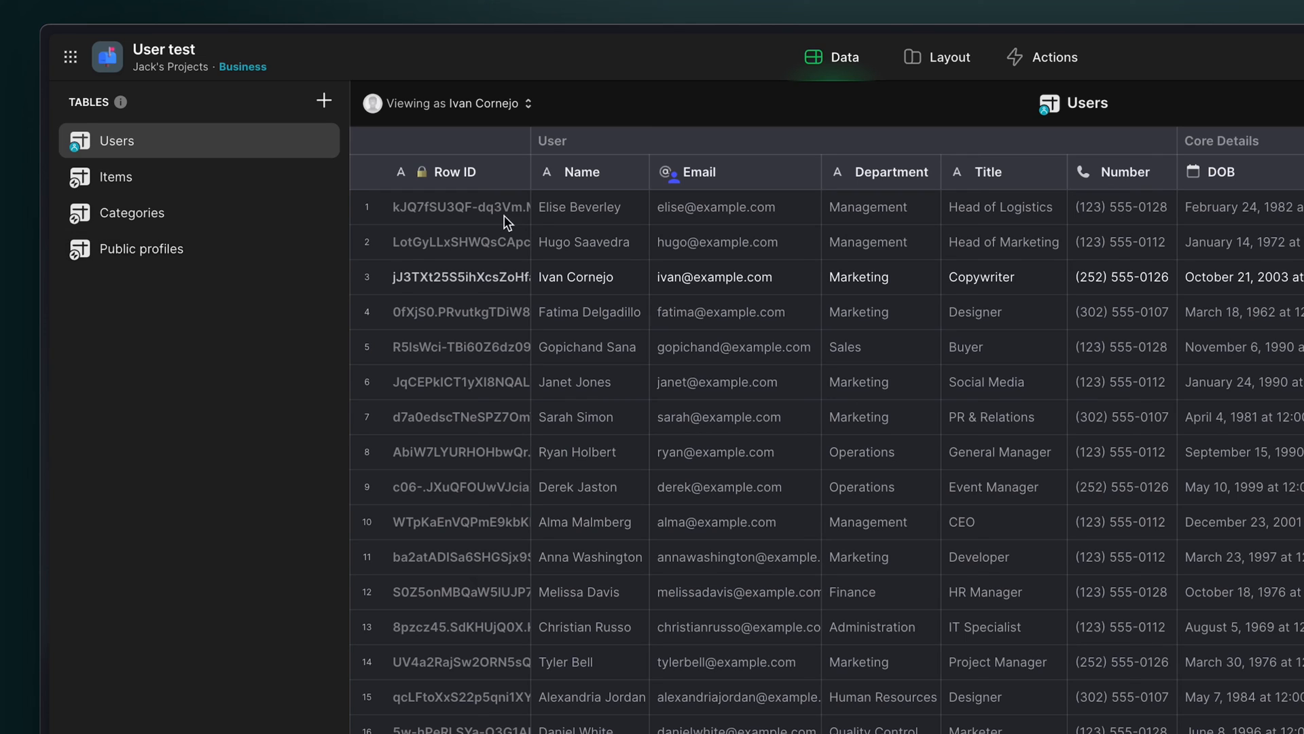
mouse_move(842, 115)
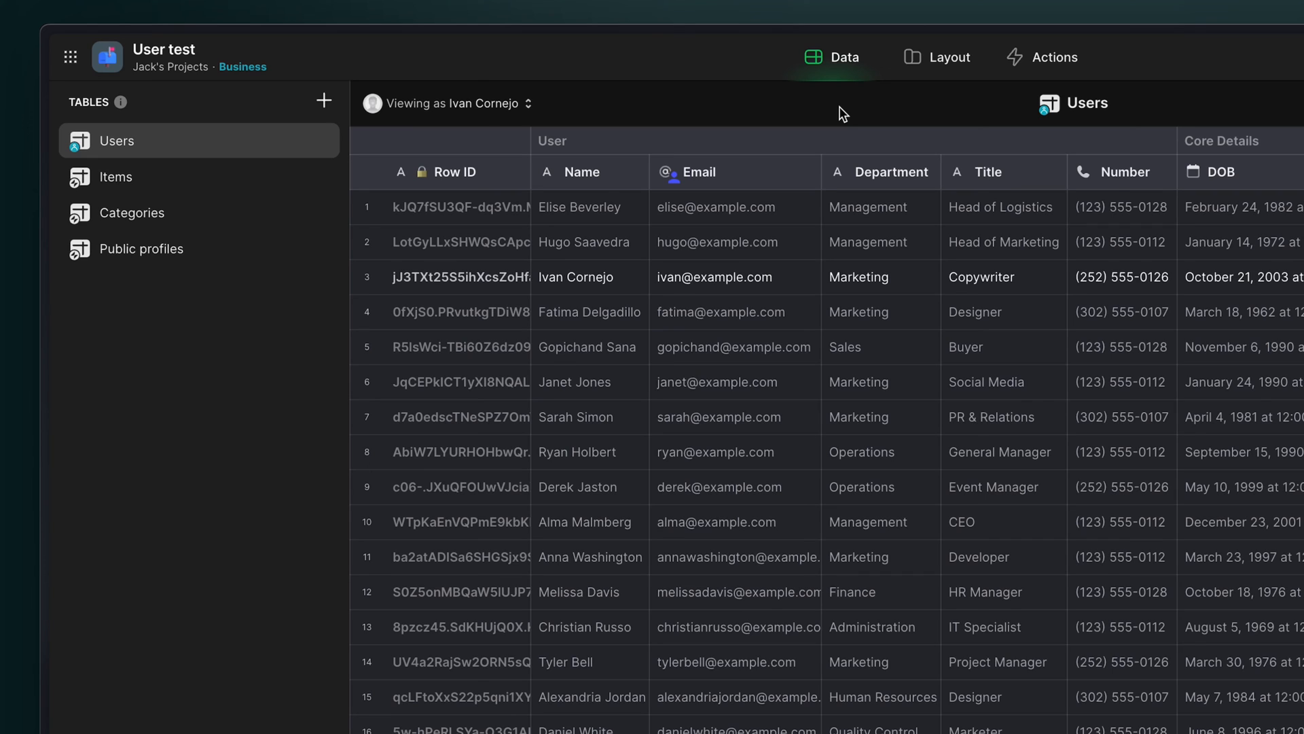
left_click(449, 104)
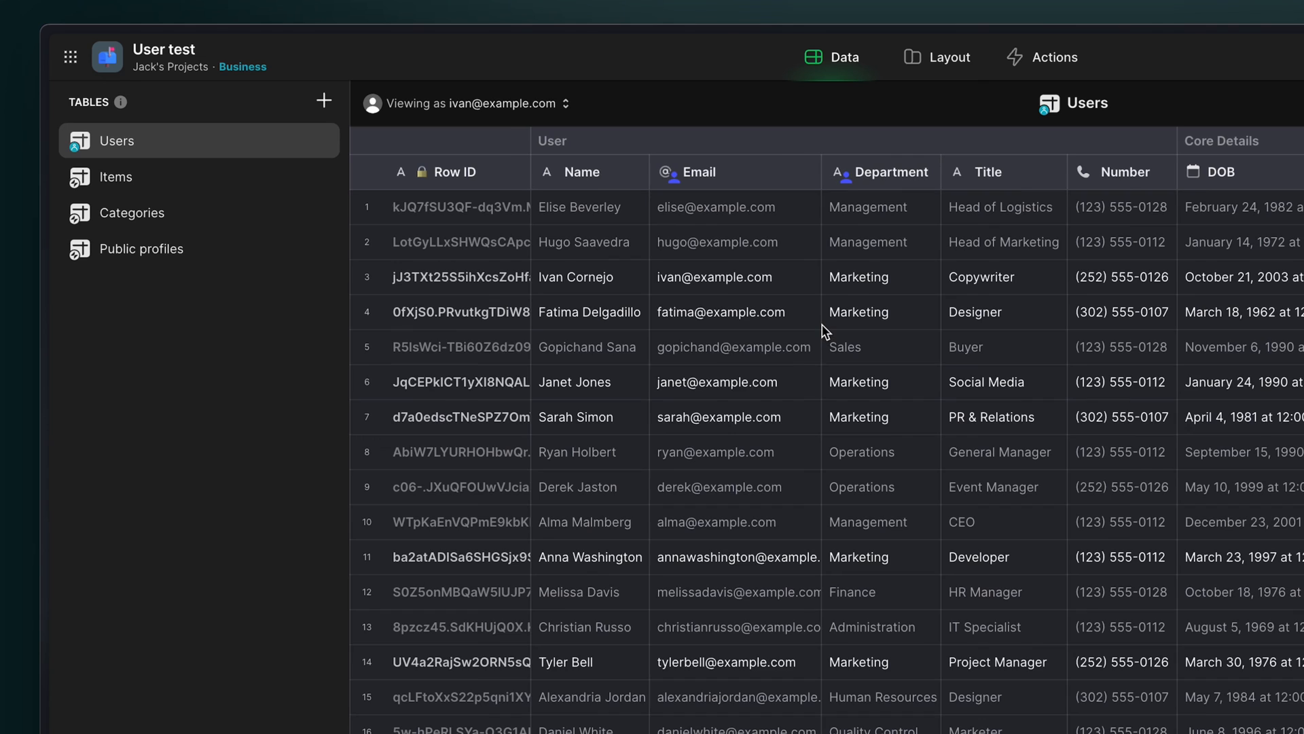
left_click(466, 103)
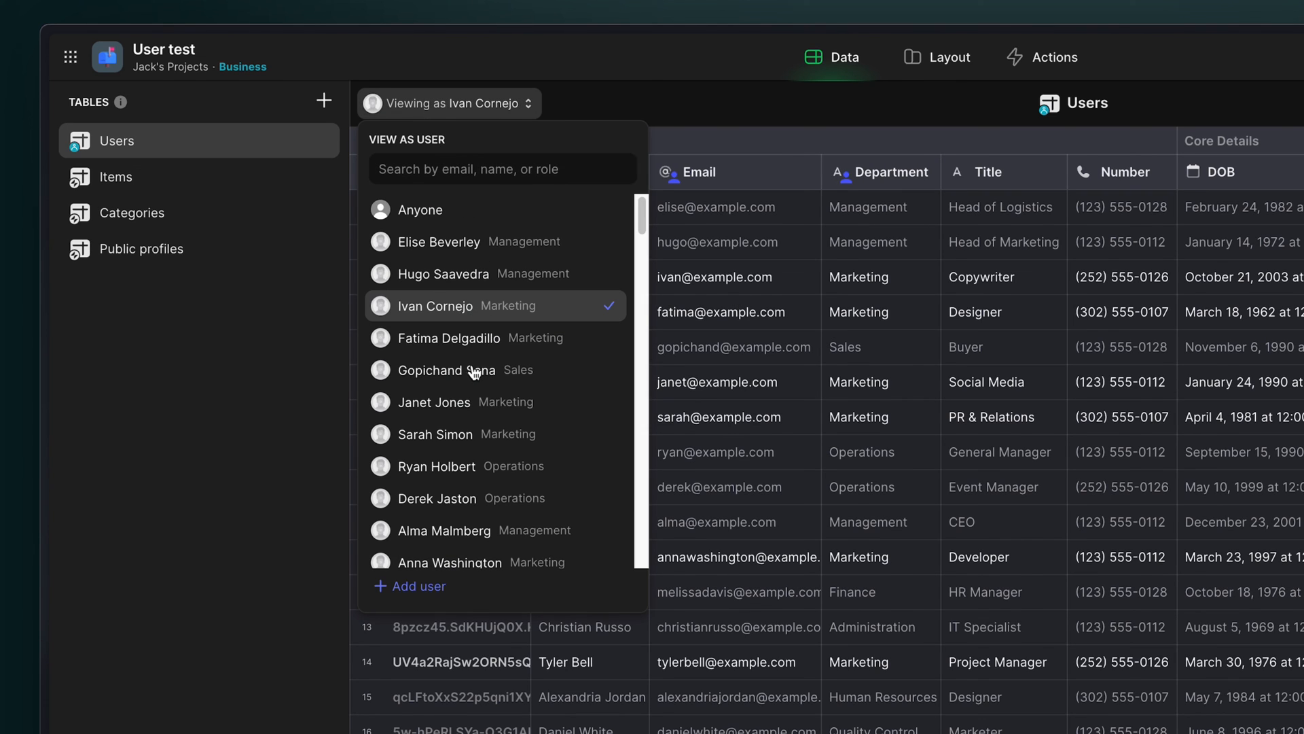
left_click(447, 370)
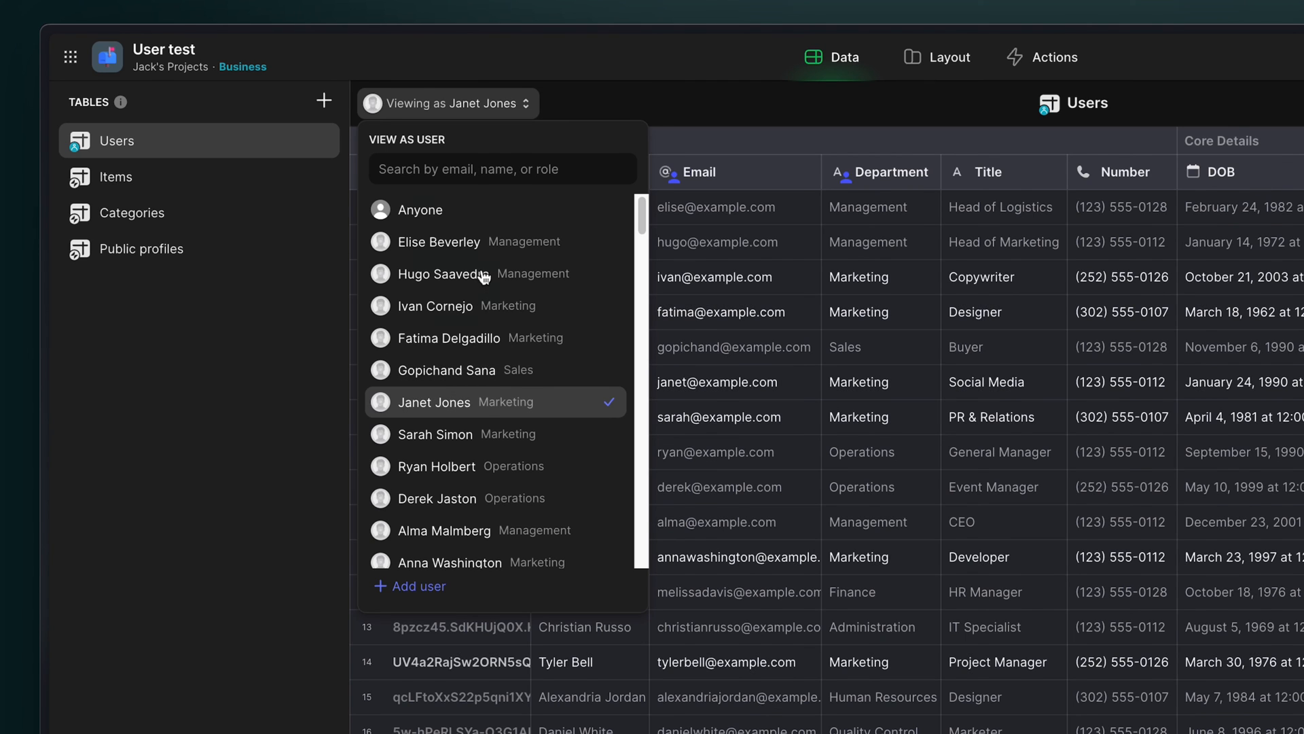
left_click(443, 274)
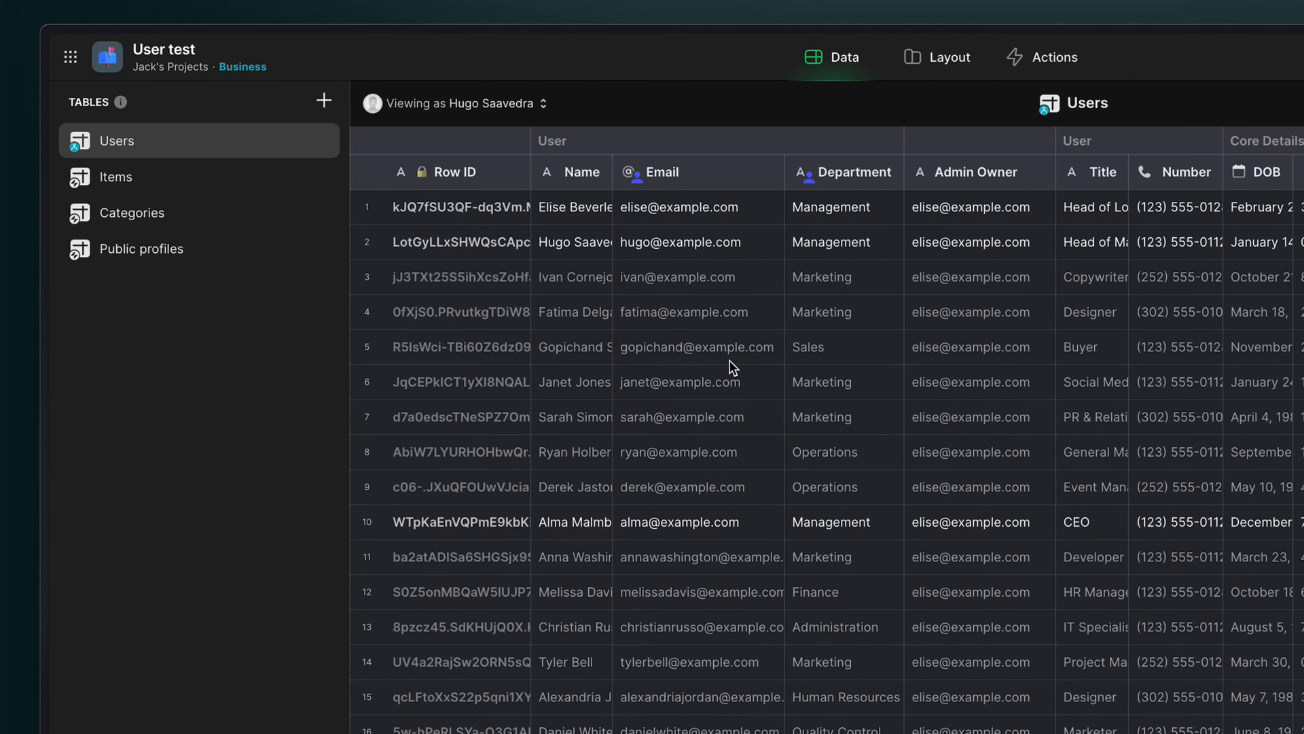